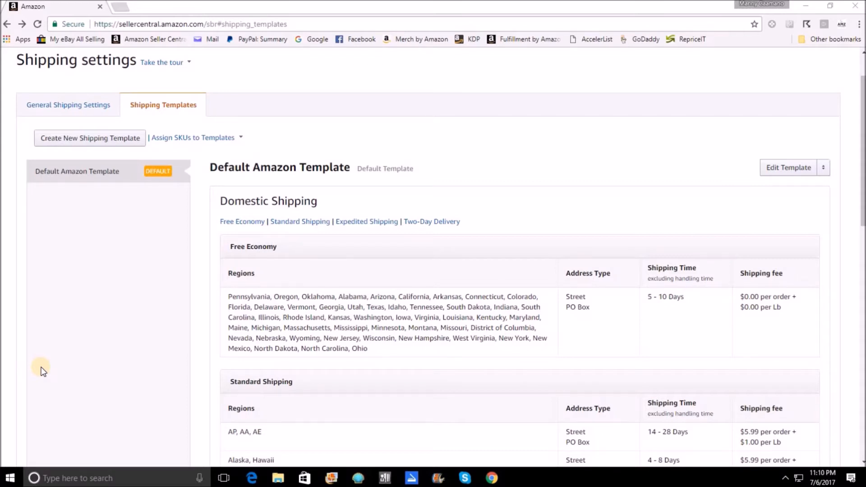
pyautogui.moveTo(52, 371)
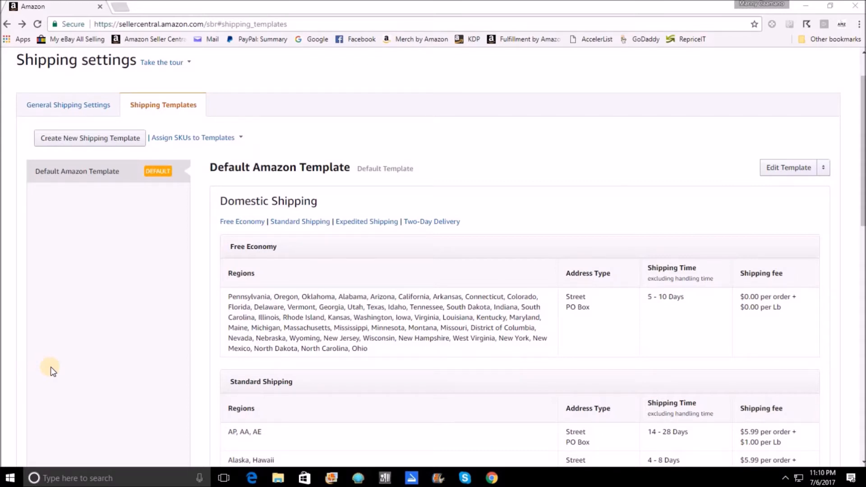
pyautogui.moveTo(770, 161)
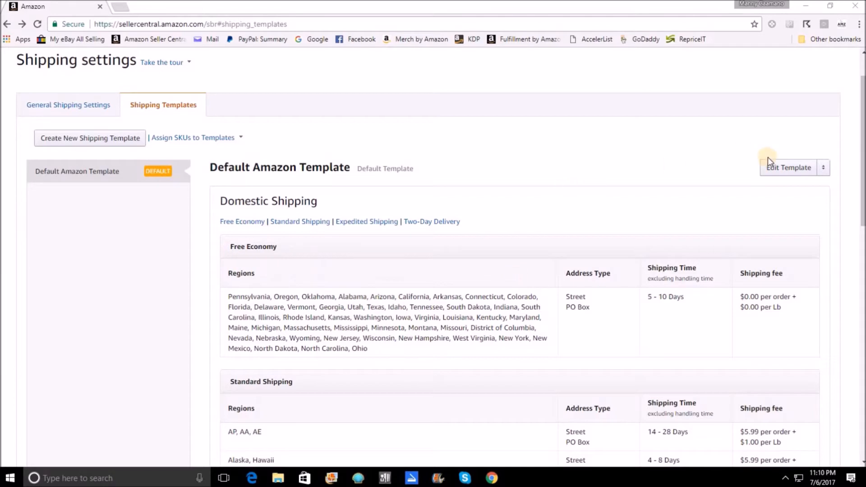
# - Begin editing the Default Amazon Template on the Shipping Templates list
pyautogui.click(788, 167)
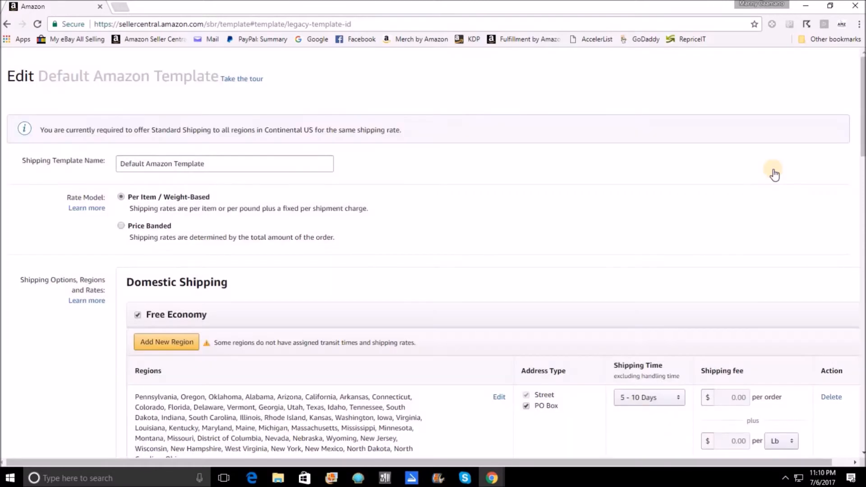
pyautogui.moveTo(731, 191)
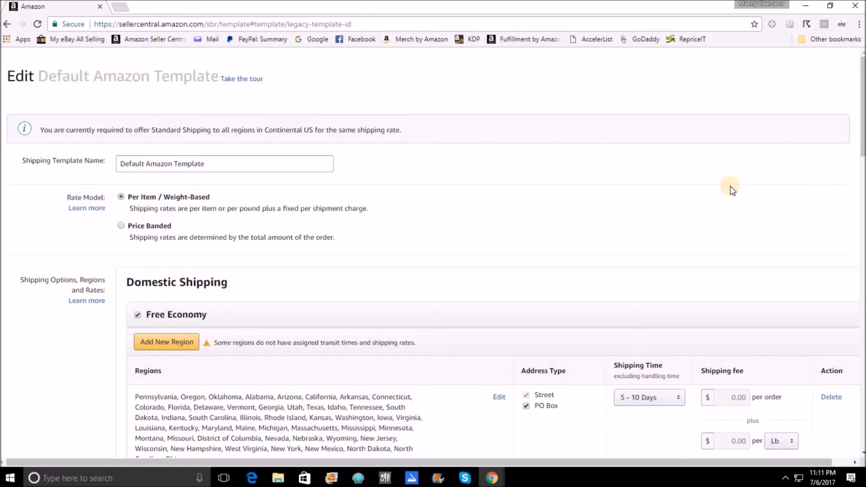
pyautogui.moveTo(598, 200)
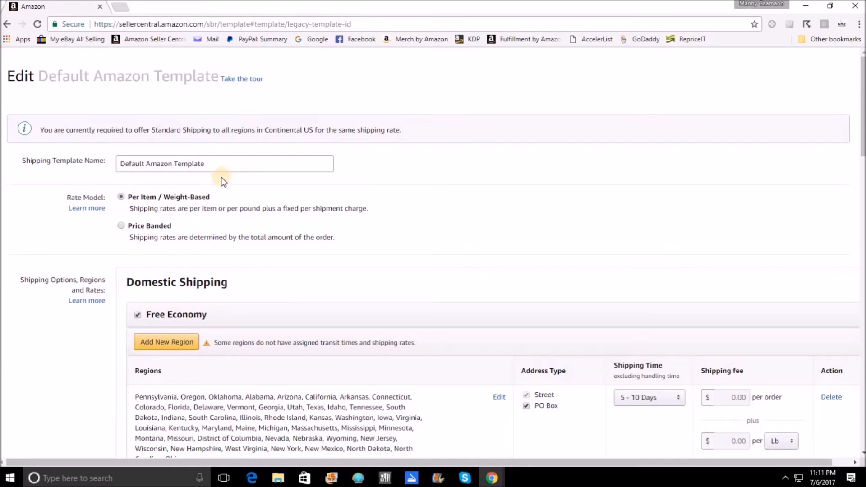
pyautogui.moveTo(122, 226)
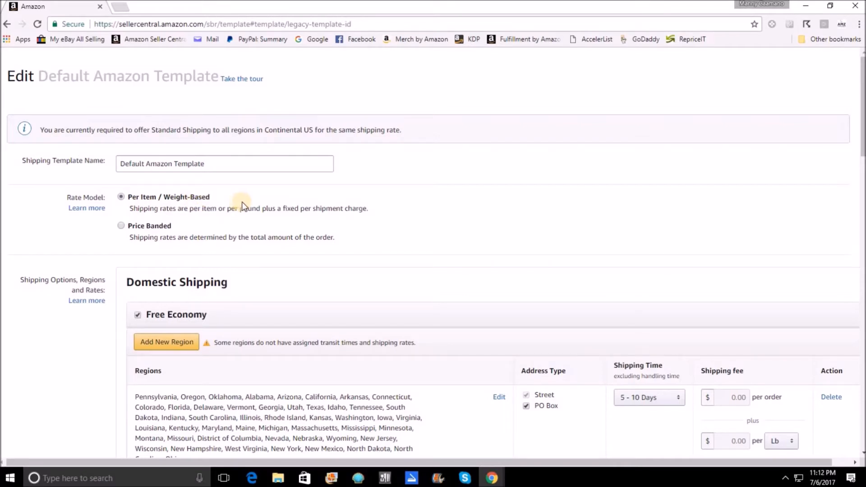
pyautogui.moveTo(248, 201)
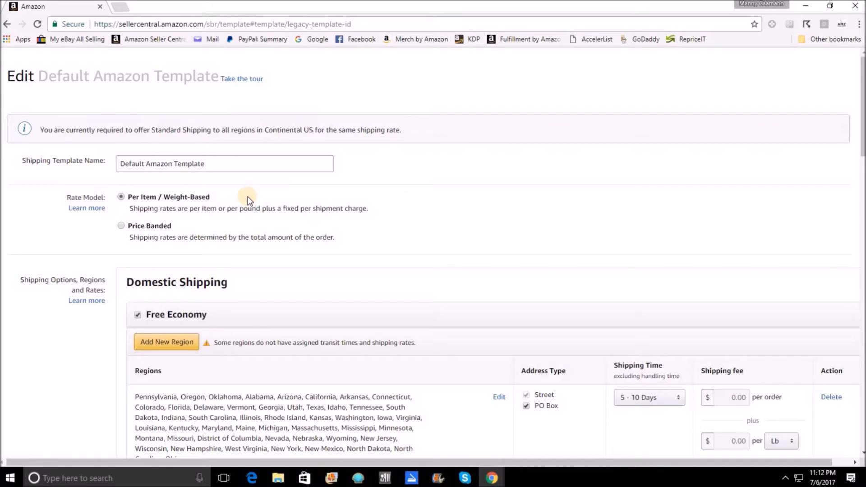
pyautogui.moveTo(247, 232)
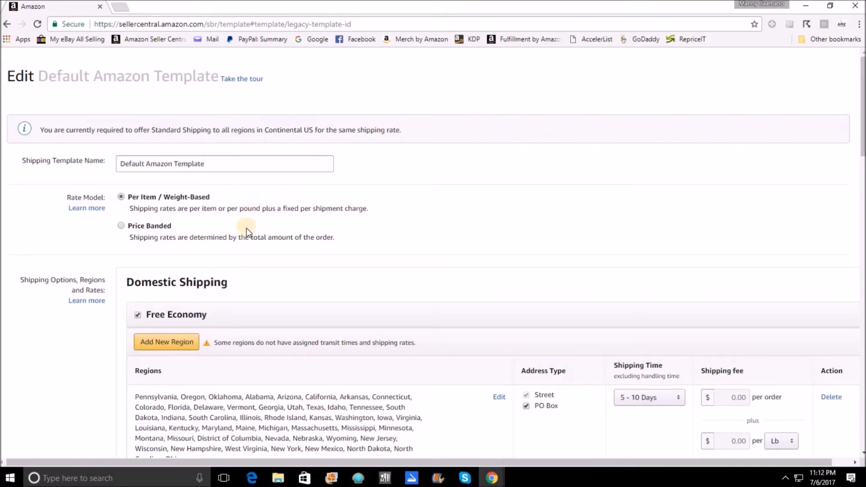
pyautogui.scroll(-3)
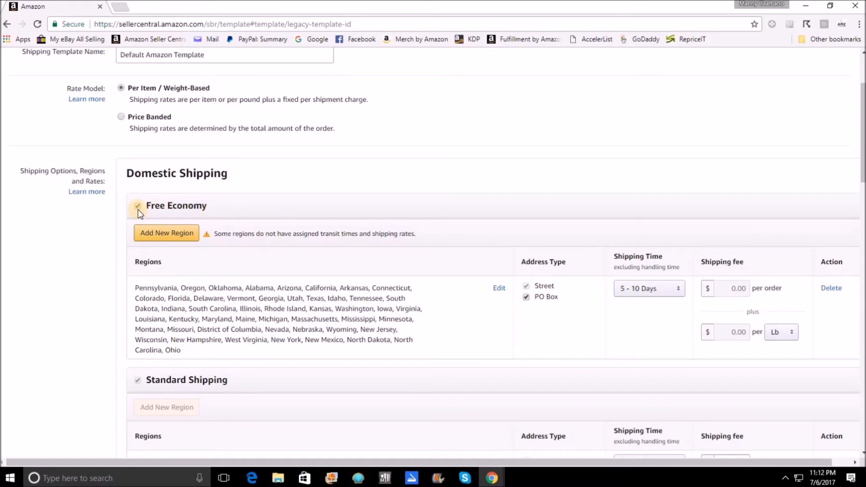
pyautogui.click(137, 206)
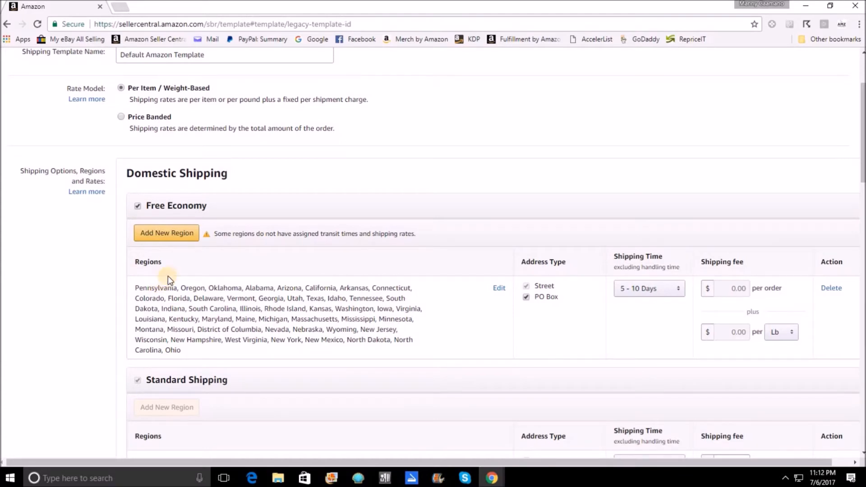
pyautogui.moveTo(231, 331)
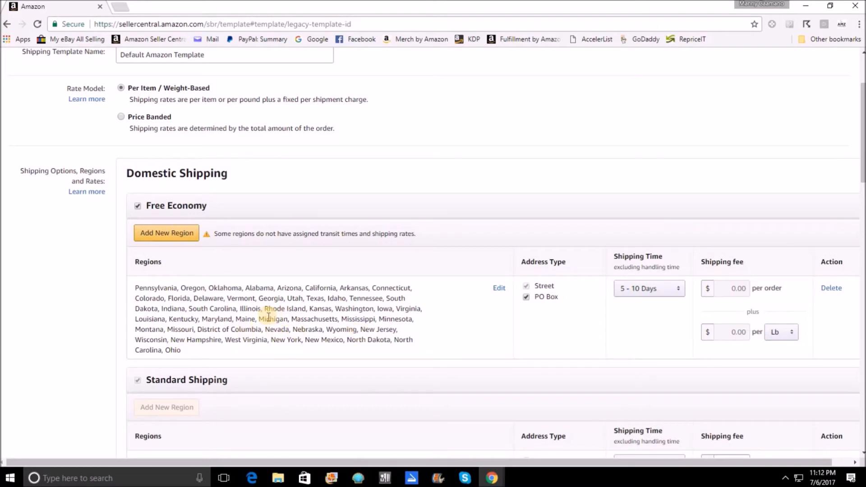
pyautogui.moveTo(267, 319)
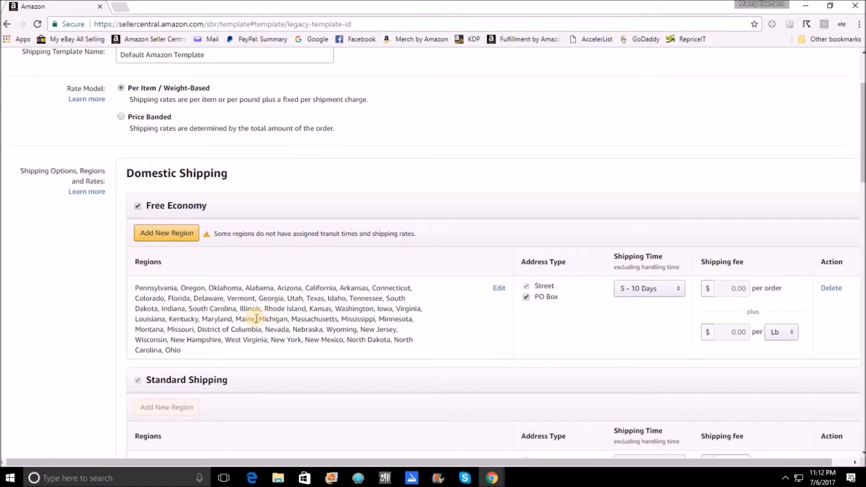
pyautogui.moveTo(570, 310)
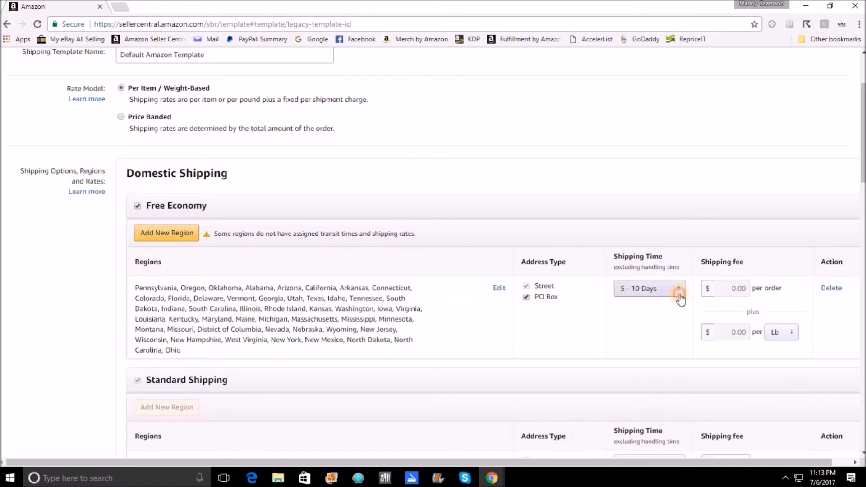
pyautogui.click(649, 288)
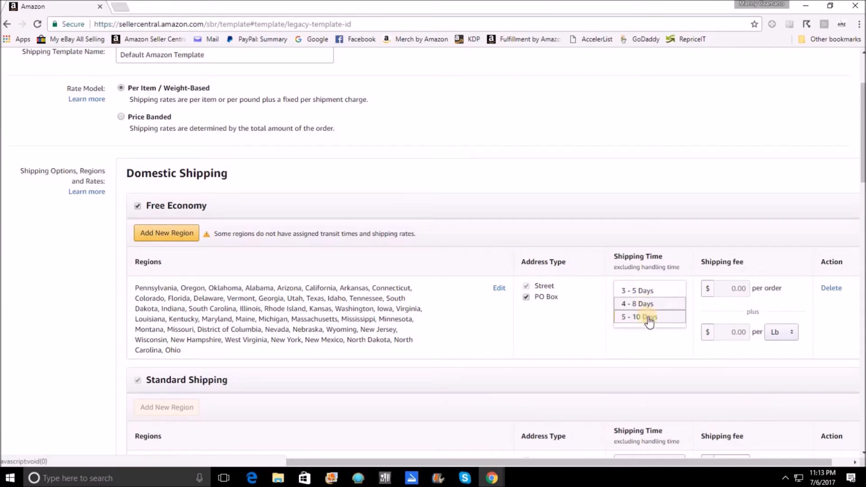
pyautogui.click(645, 316)
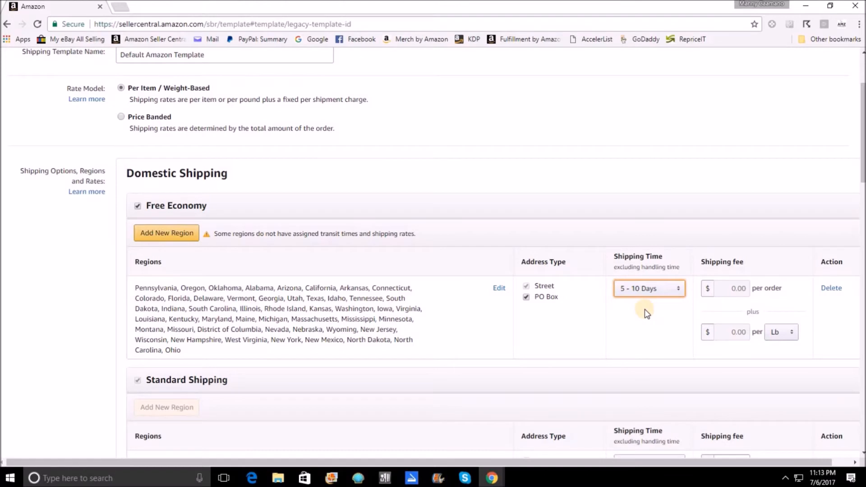
pyautogui.click(648, 288)
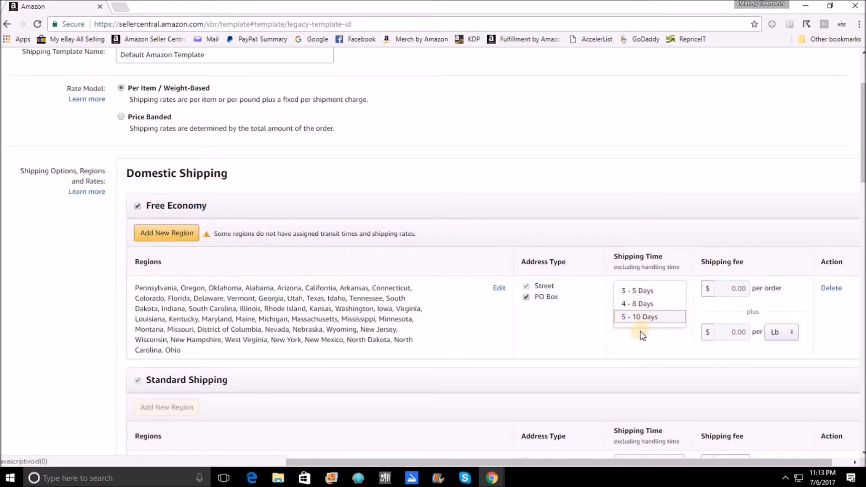
pyautogui.click(638, 317)
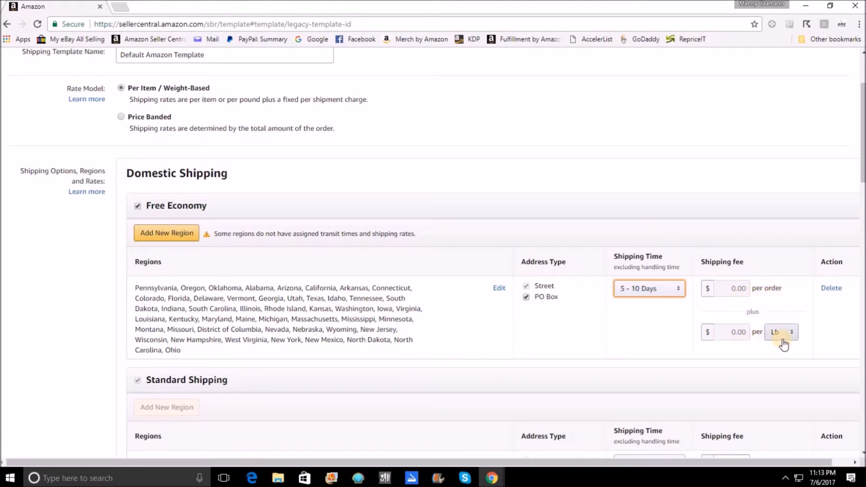
pyautogui.moveTo(626, 331)
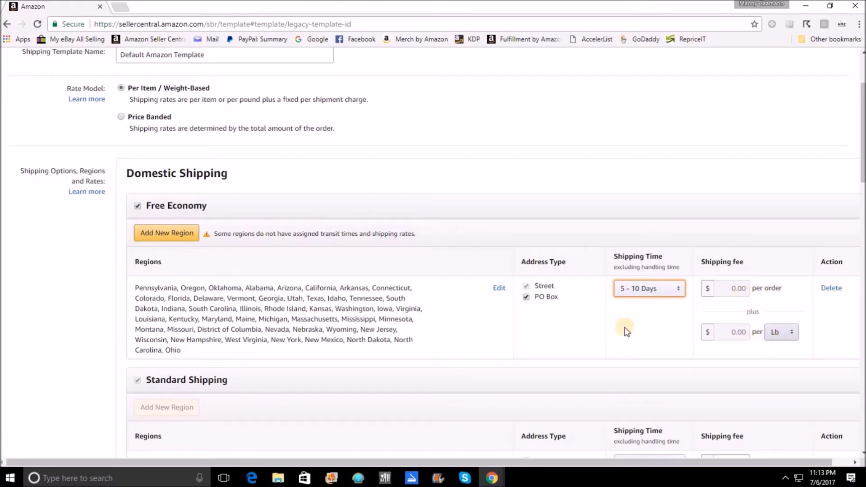
pyautogui.moveTo(837, 274)
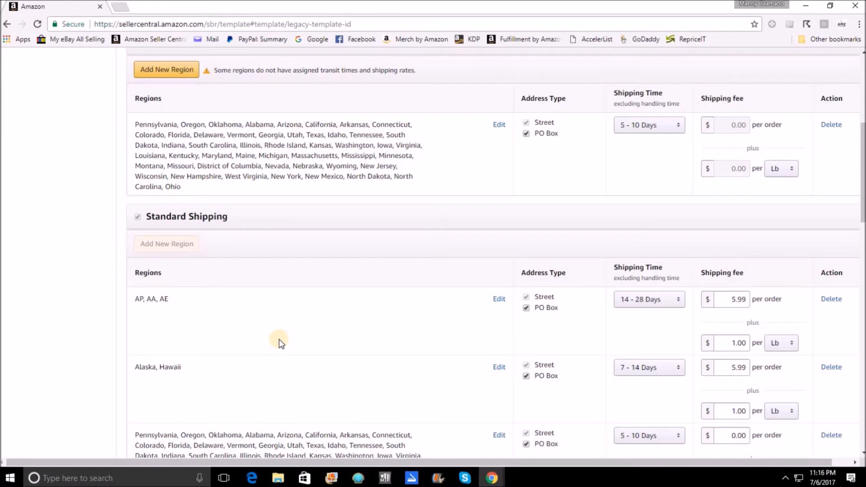
pyautogui.scroll(-3)
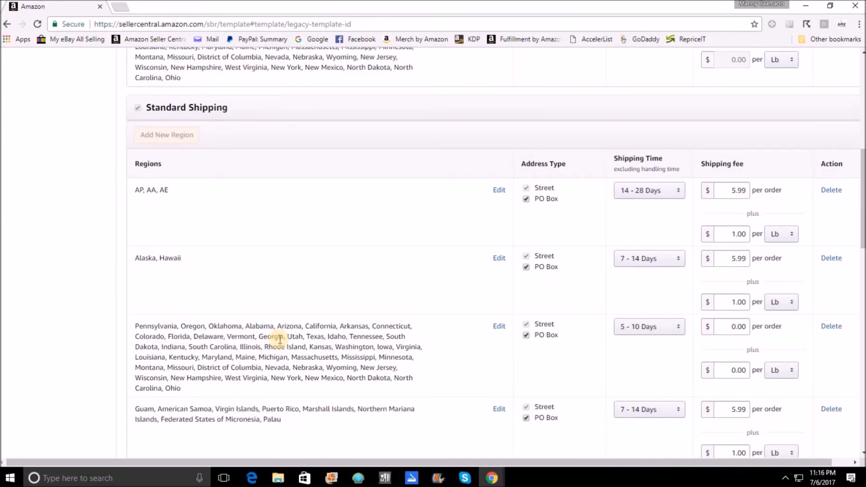
pyautogui.scroll(-3)
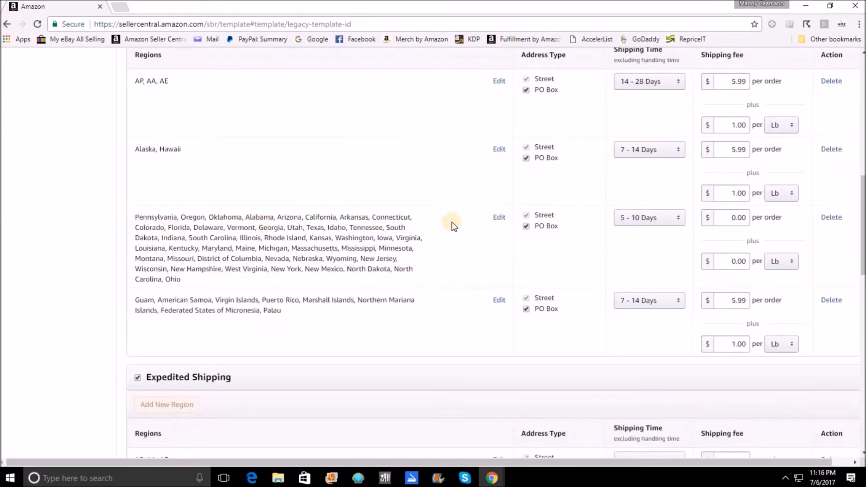
pyautogui.moveTo(746, 249)
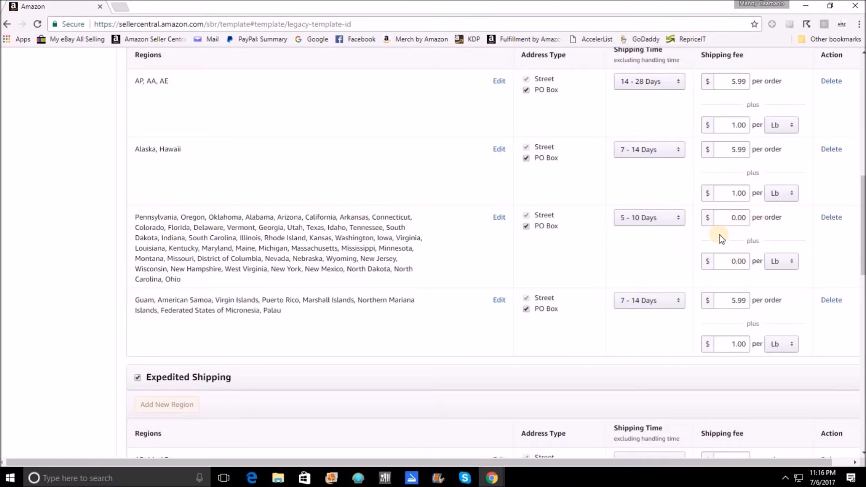
pyautogui.scroll(-3)
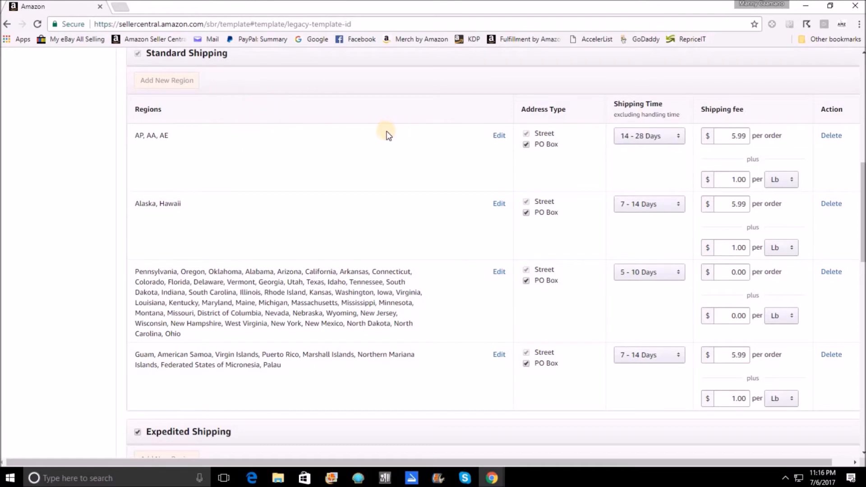
pyautogui.moveTo(277, 211)
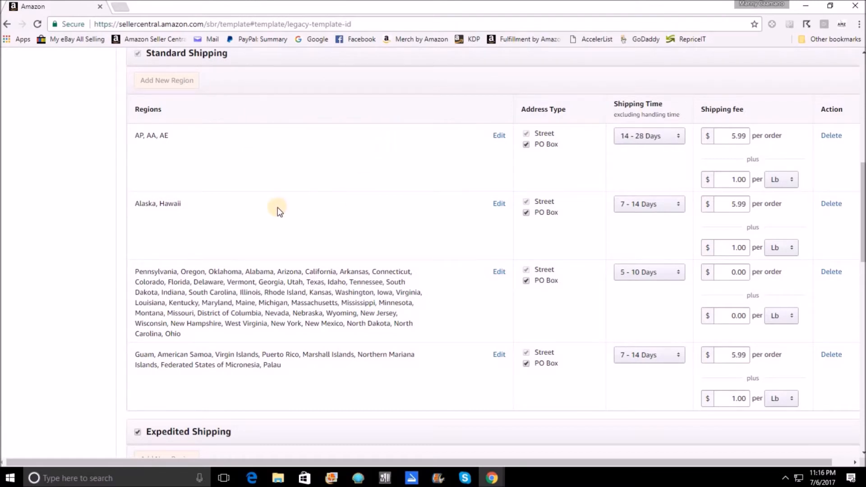
pyautogui.scroll(-3)
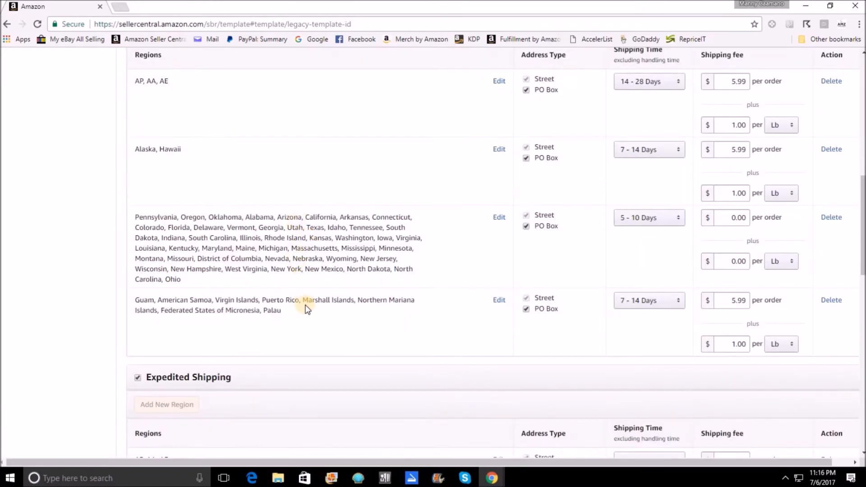
pyautogui.moveTo(226, 310)
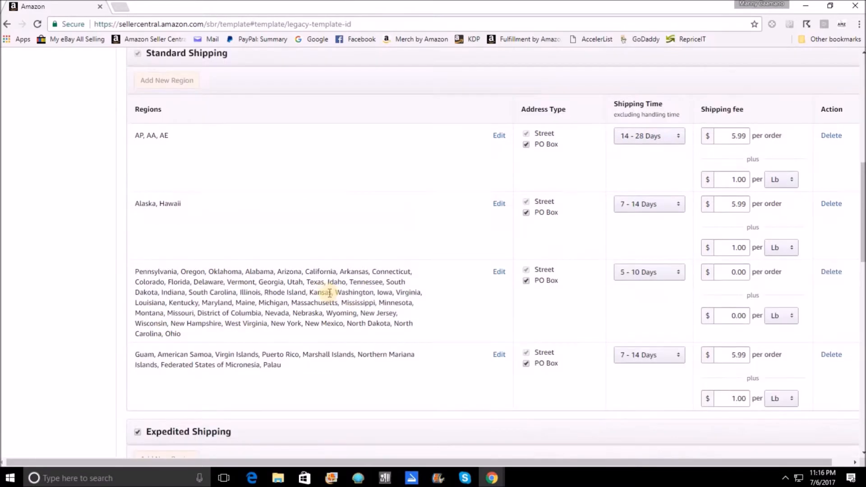
pyautogui.moveTo(718, 289)
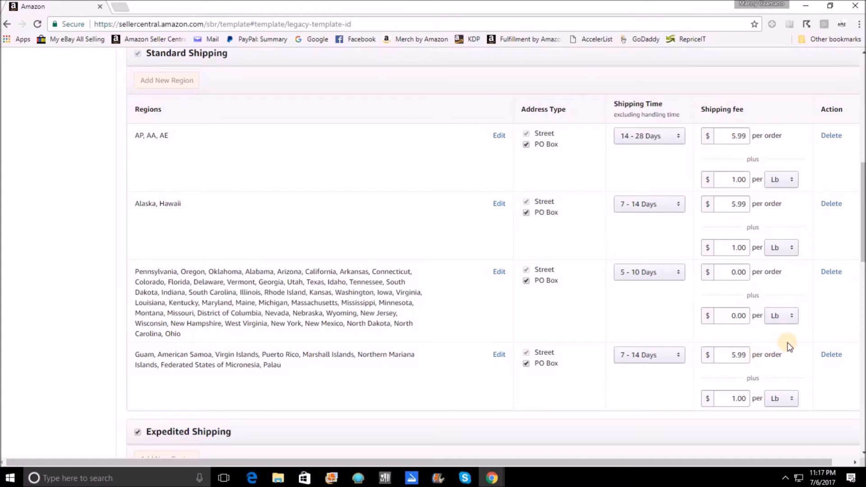
pyautogui.moveTo(636, 335)
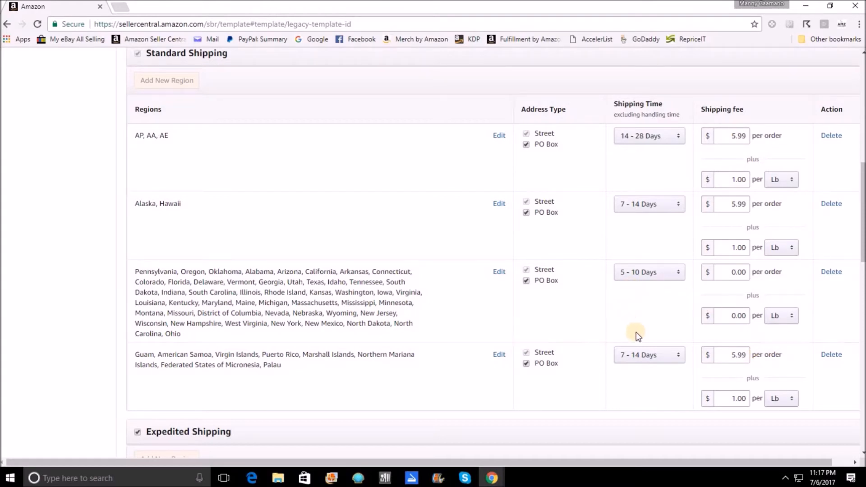
pyautogui.moveTo(640, 242)
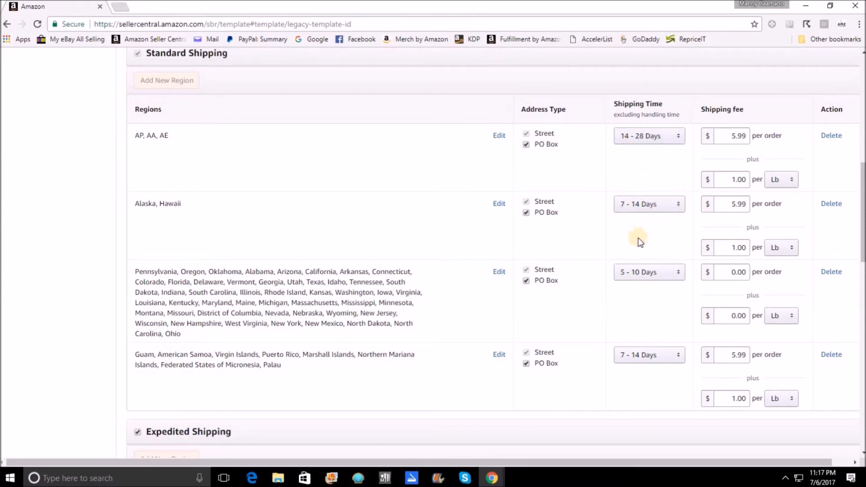
pyautogui.moveTo(624, 370)
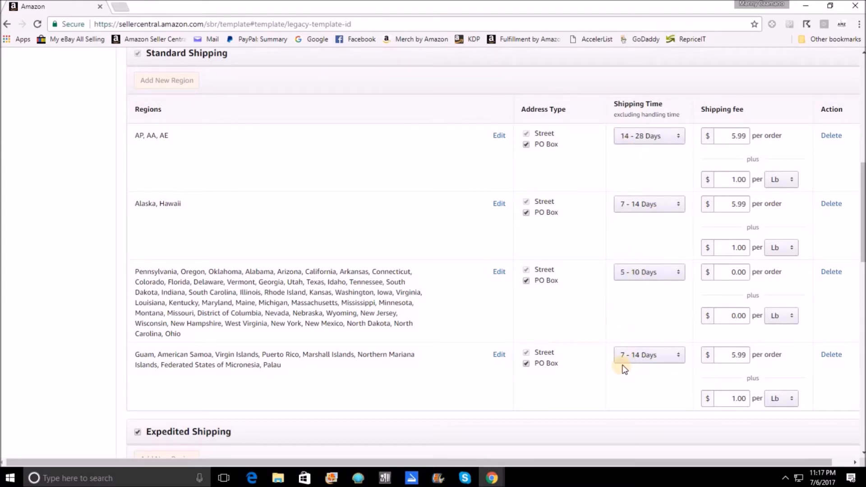
pyautogui.moveTo(635, 369)
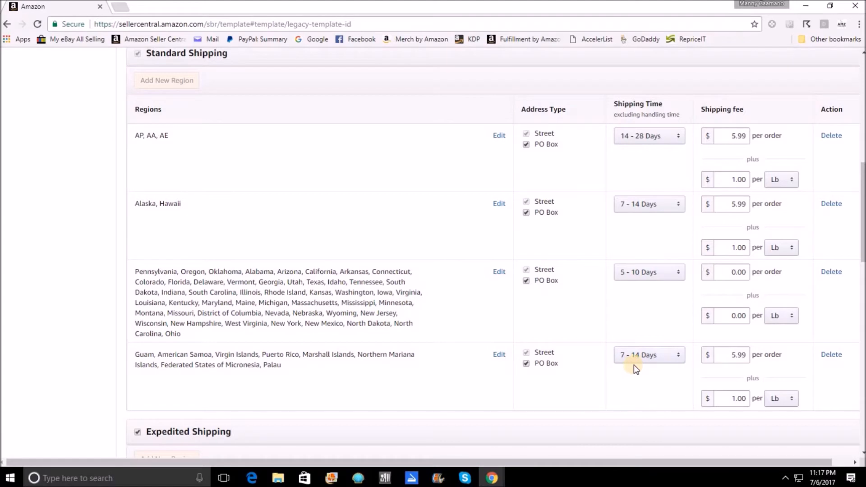
pyautogui.click(648, 355)
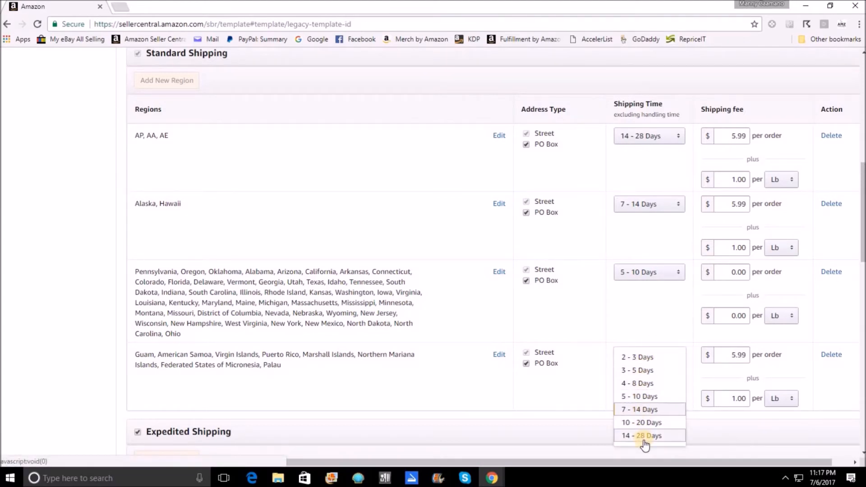
pyautogui.moveTo(646, 358)
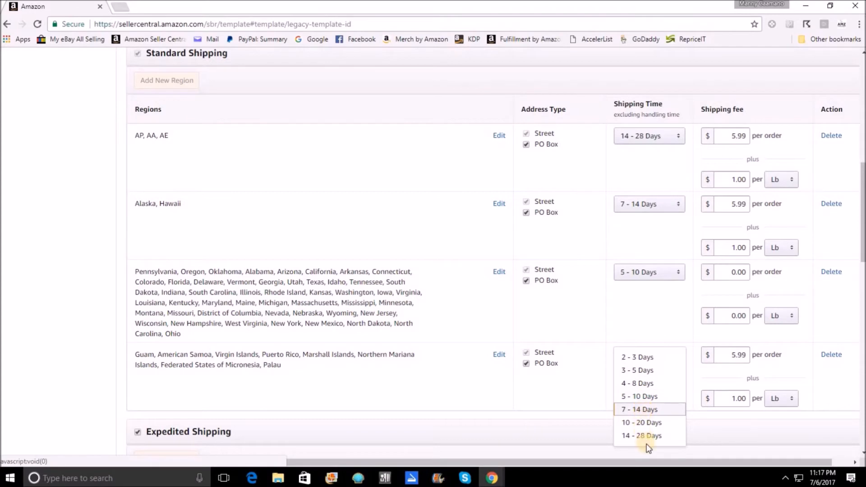
pyautogui.click(639, 410)
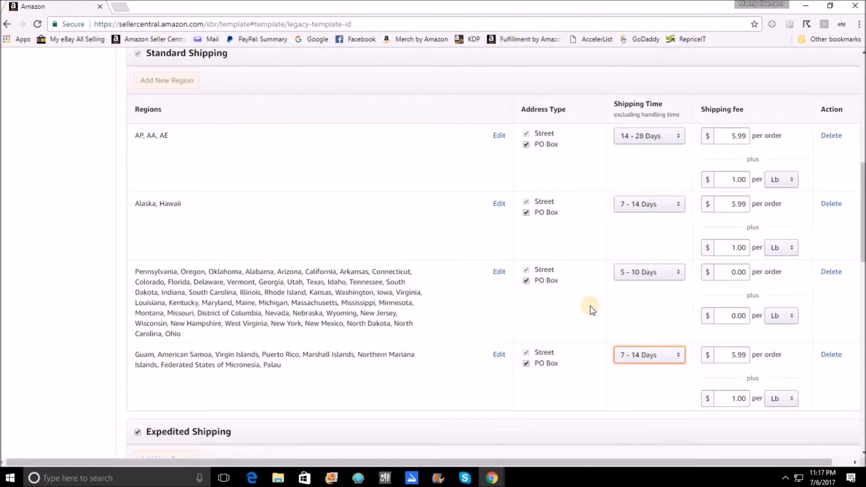
pyautogui.moveTo(237, 160)
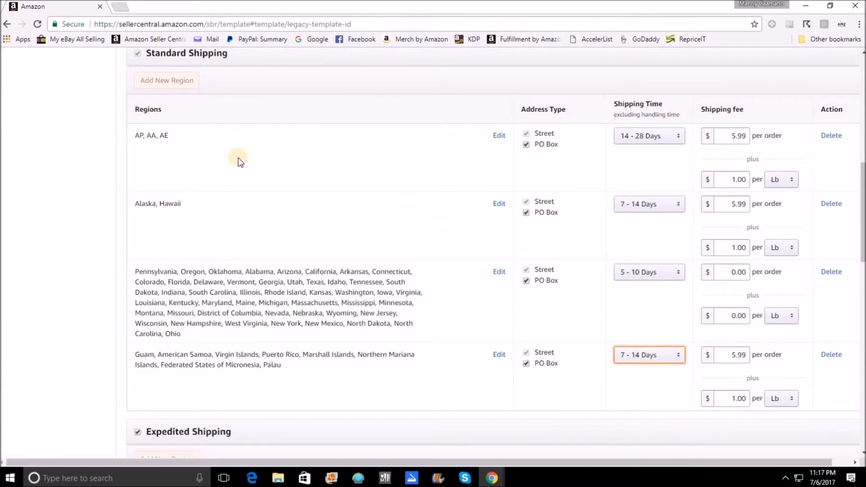
pyautogui.moveTo(638, 136)
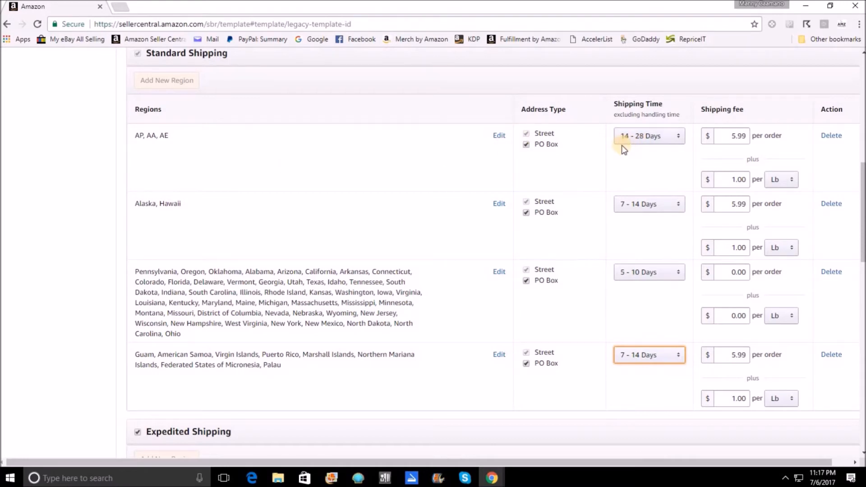
pyautogui.moveTo(621, 148)
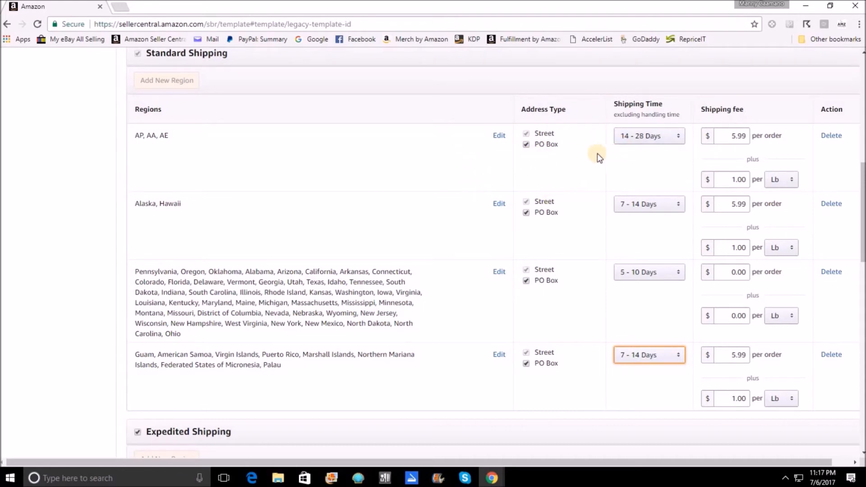
pyautogui.moveTo(613, 304)
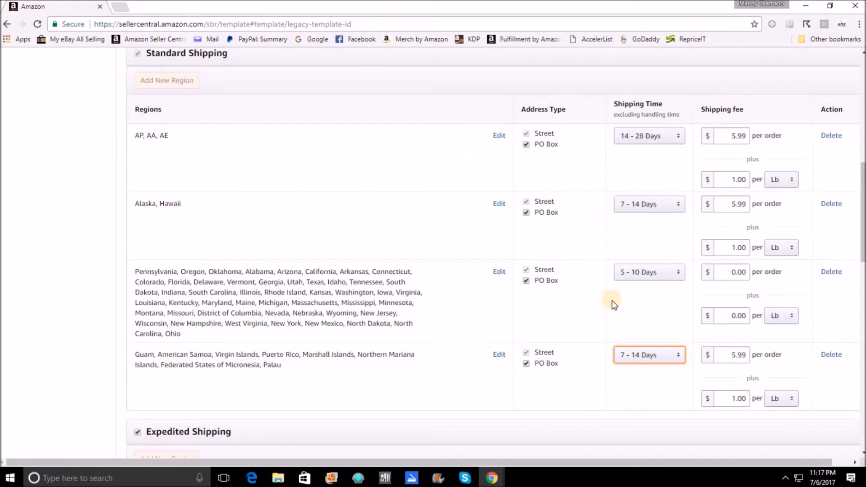
pyautogui.moveTo(198, 122)
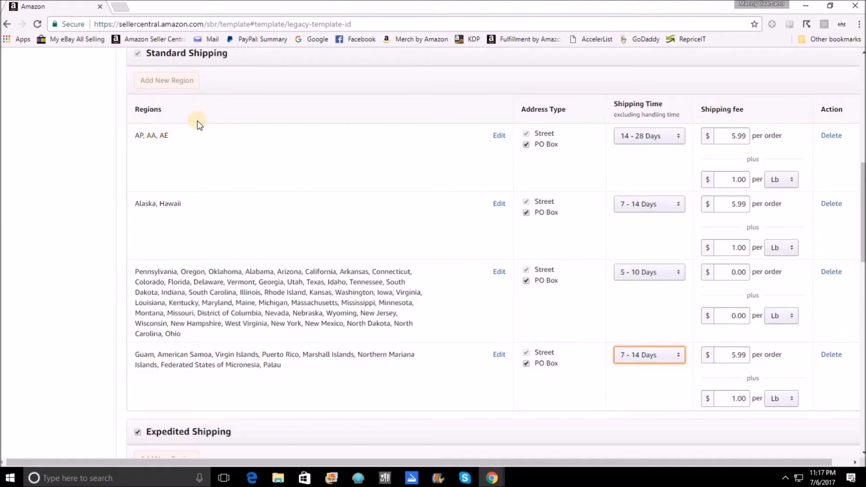
pyautogui.moveTo(331, 156)
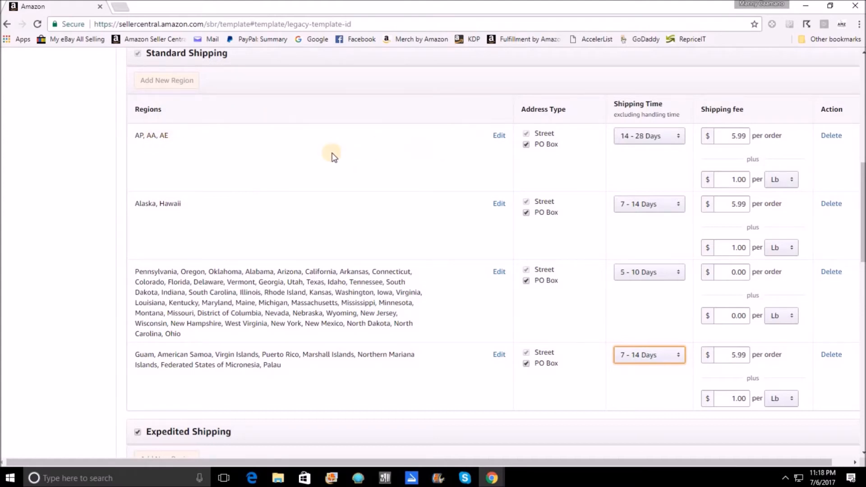
pyautogui.moveTo(260, 166)
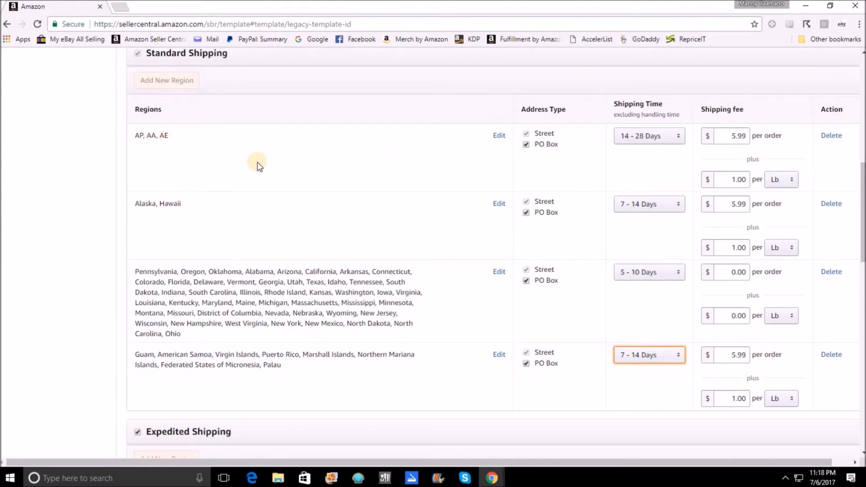
pyautogui.moveTo(476, 136)
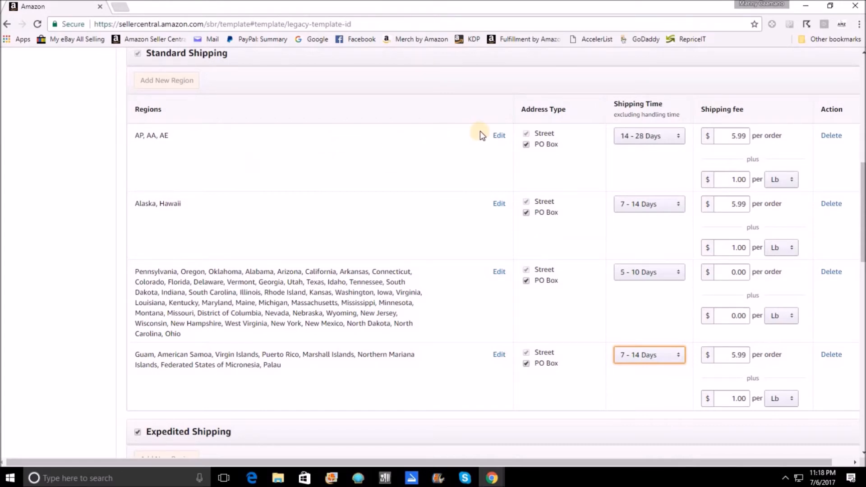
pyautogui.moveTo(697, 153)
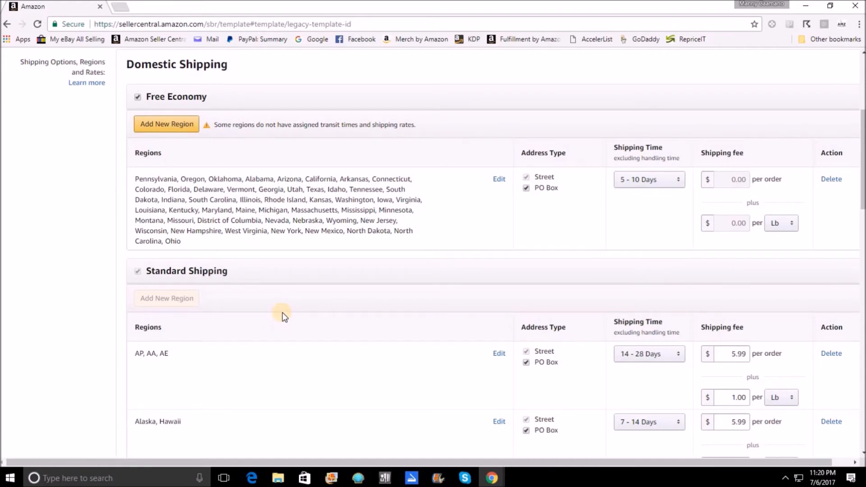
# - Scroll down to bring the Expedited Shipping rates table into view
pyautogui.scroll(-3)
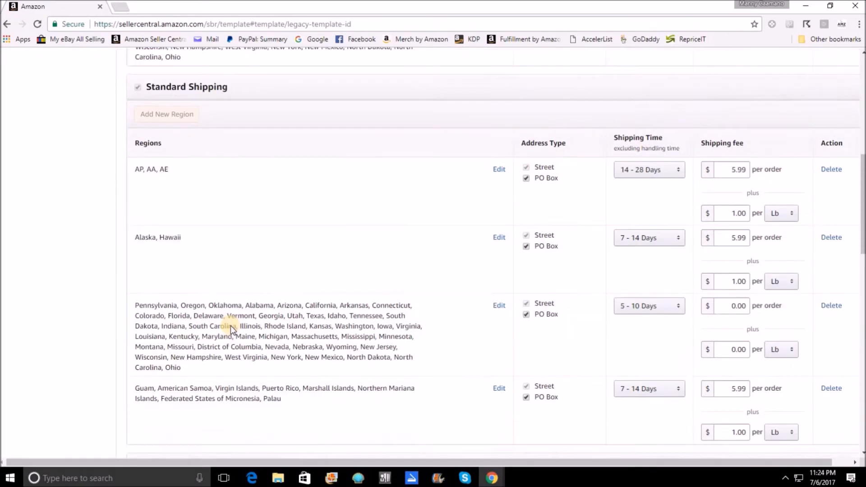
pyautogui.scroll(-3)
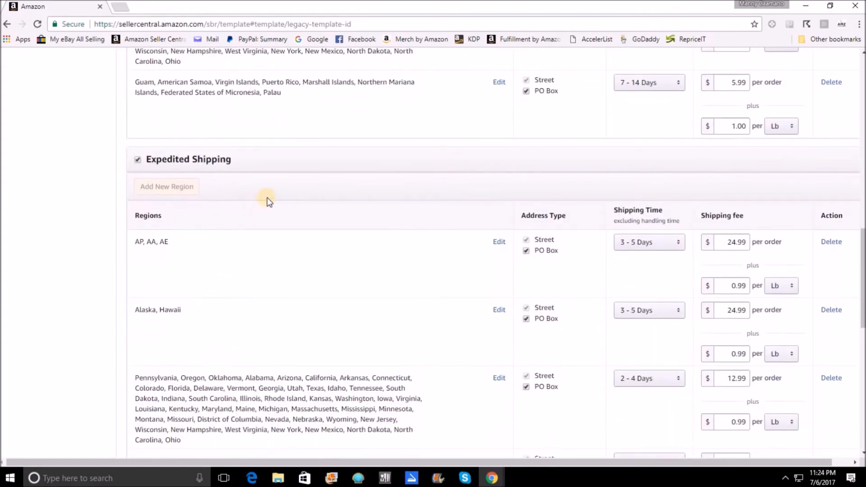
pyautogui.moveTo(281, 200)
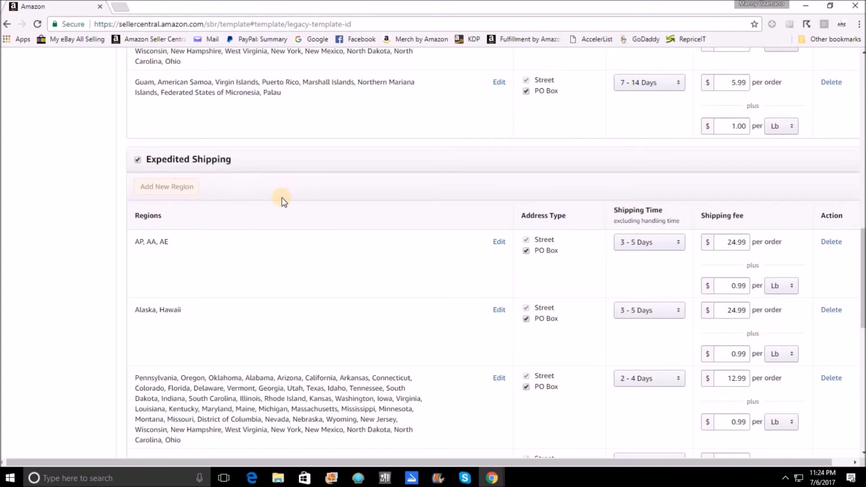
pyautogui.moveTo(255, 225)
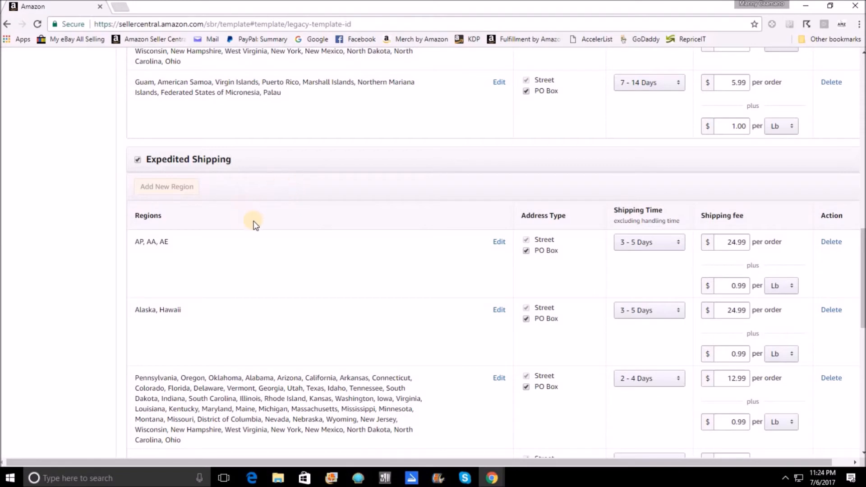
pyautogui.scroll(-3)
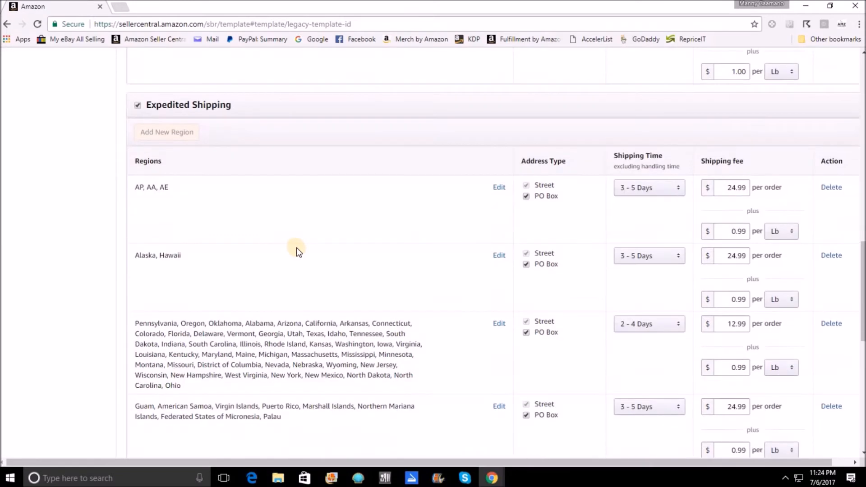
pyautogui.moveTo(359, 229)
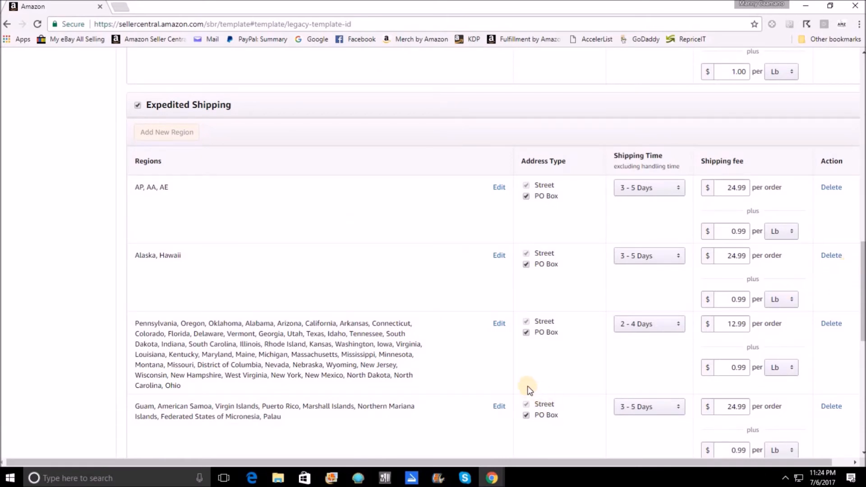
pyautogui.moveTo(369, 206)
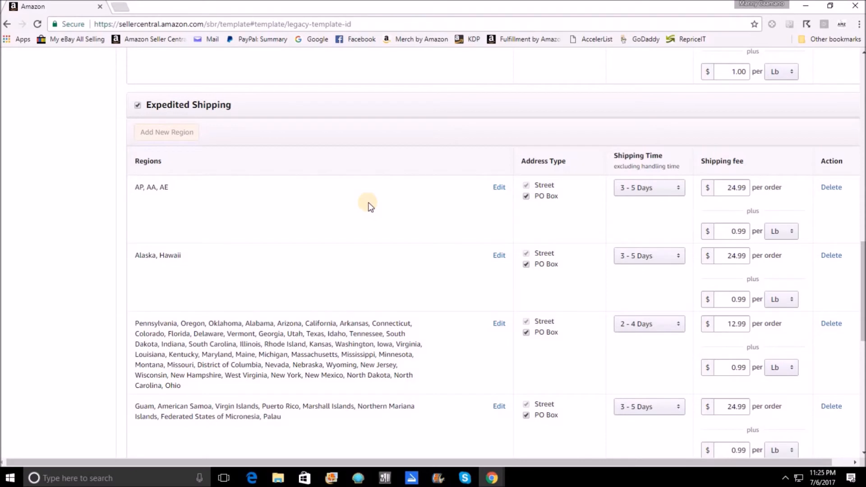
pyautogui.moveTo(527, 351)
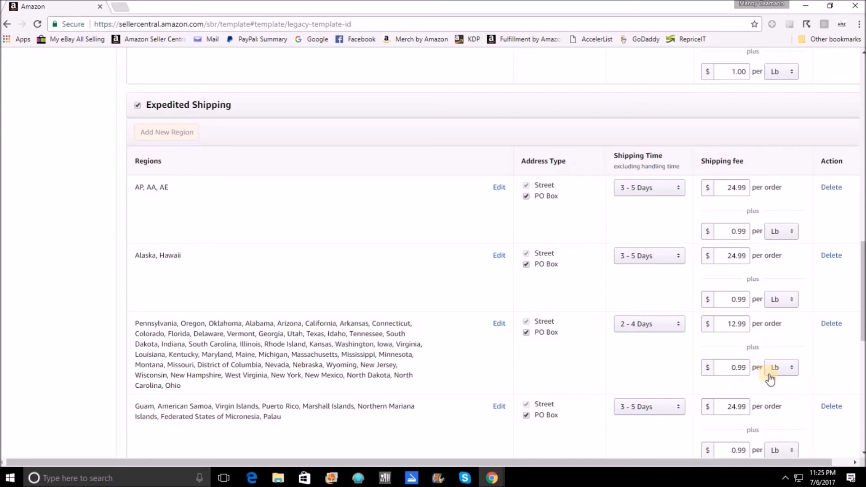
pyautogui.moveTo(700, 357)
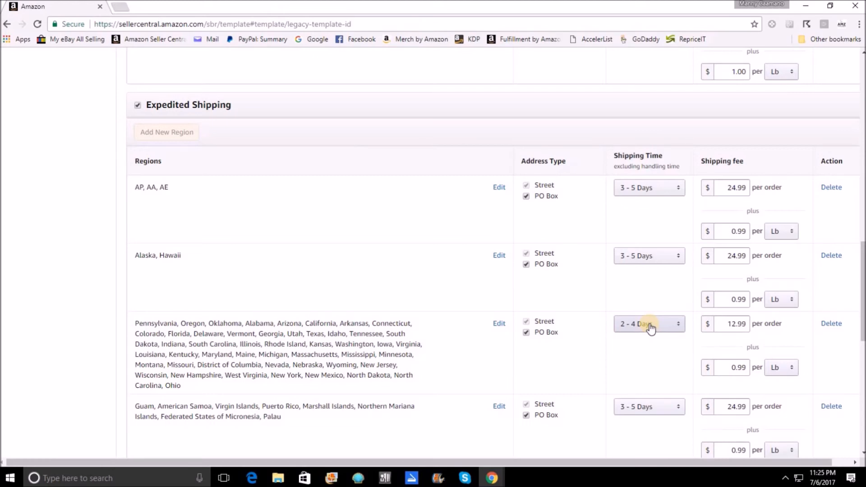
pyautogui.moveTo(637, 198)
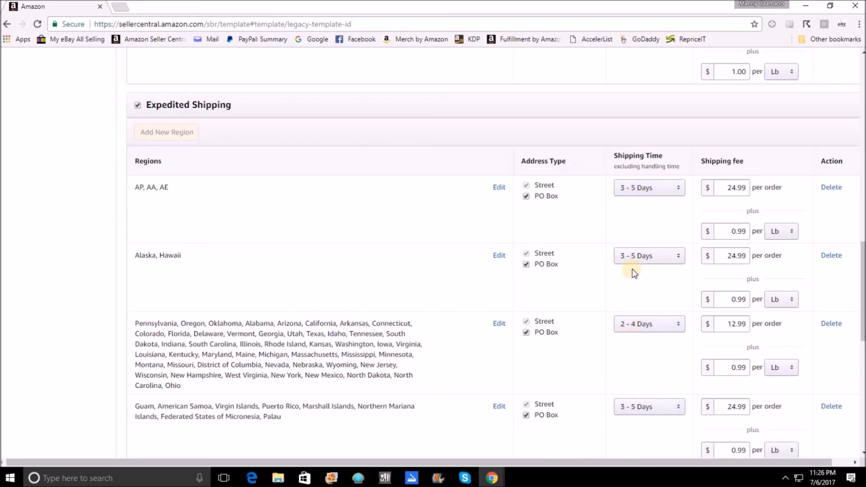
pyautogui.moveTo(652, 419)
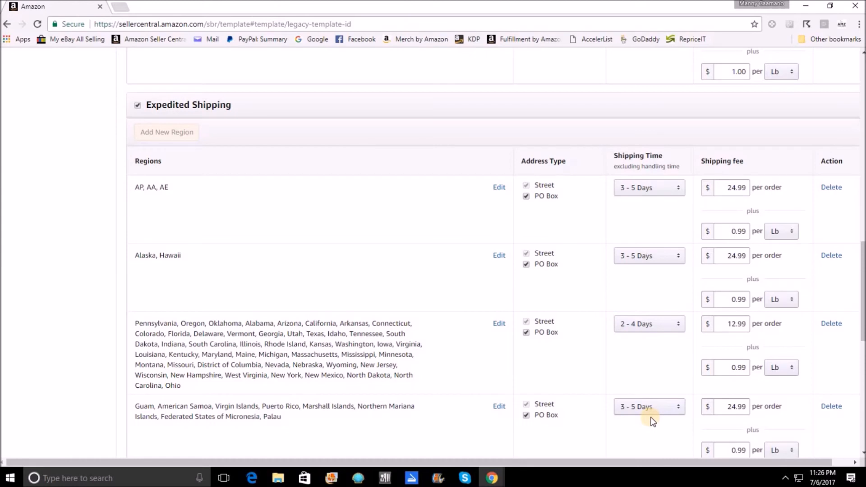
pyautogui.moveTo(649, 406)
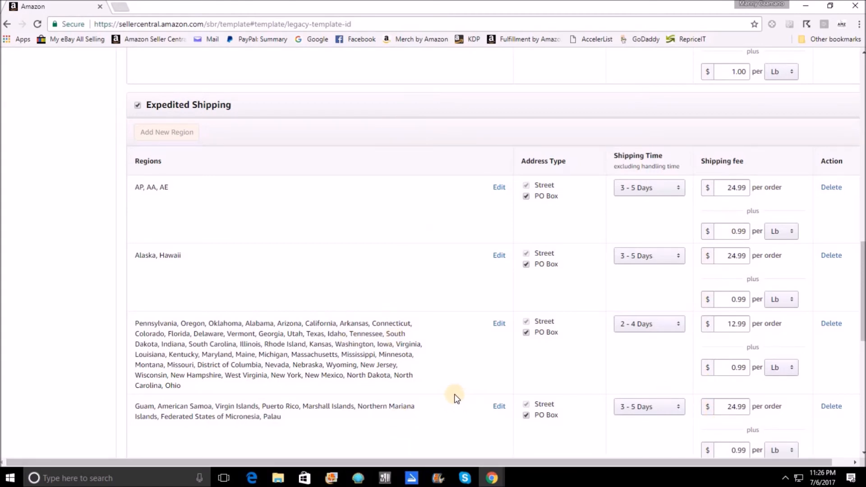
pyautogui.moveTo(454, 396)
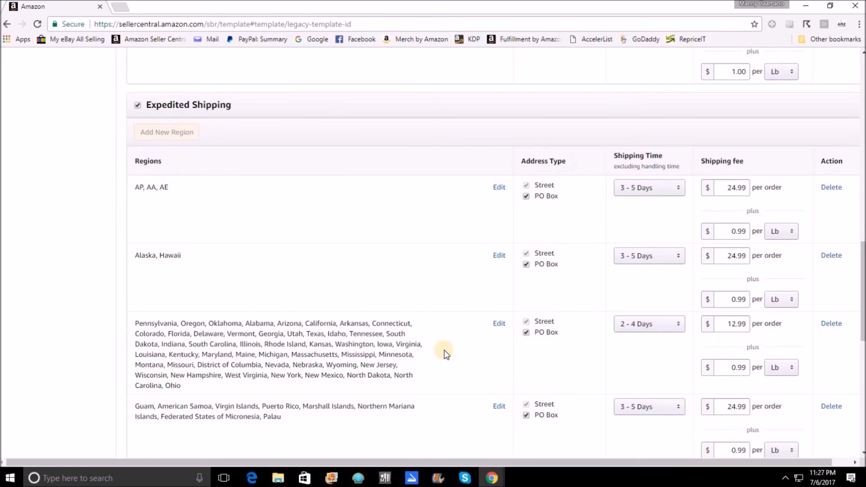
# - Scroll to the Two-Day Delivery rates and International Shipping options
pyautogui.scroll(-3)
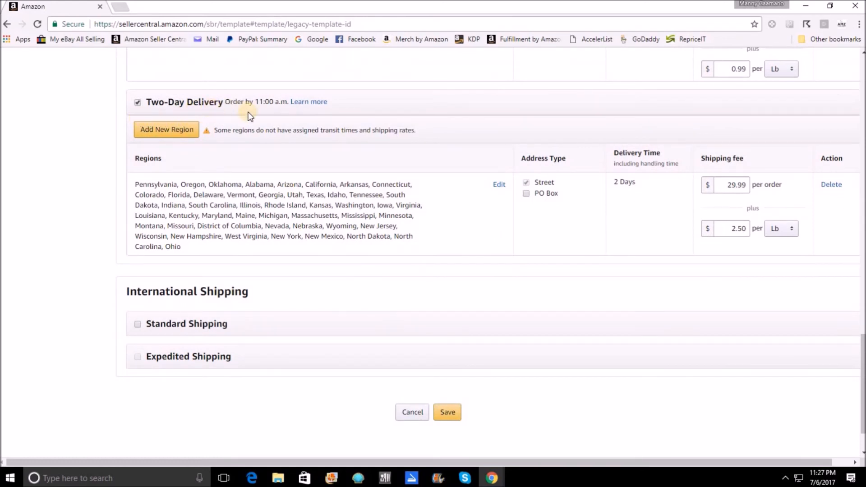
pyautogui.moveTo(151, 116)
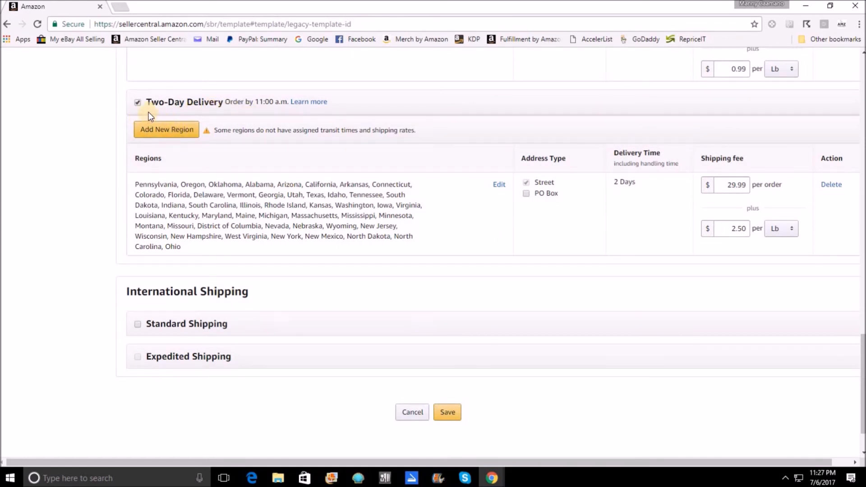
pyautogui.moveTo(271, 117)
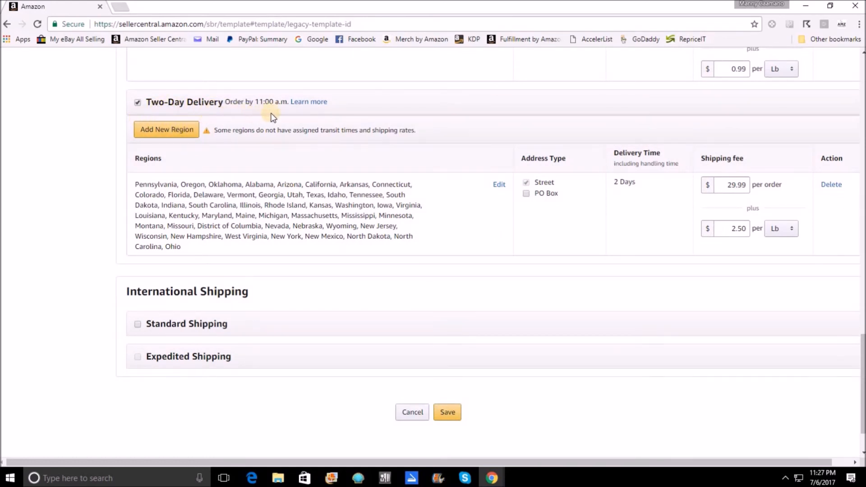
pyautogui.moveTo(368, 117)
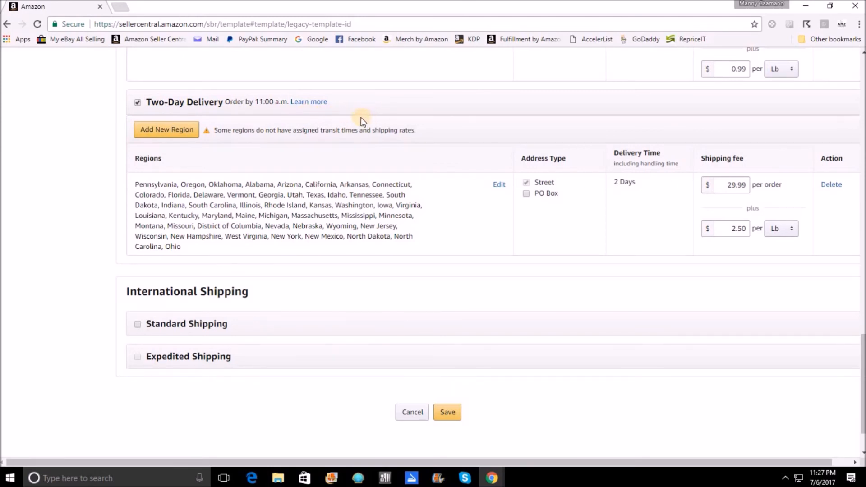
pyautogui.moveTo(198, 171)
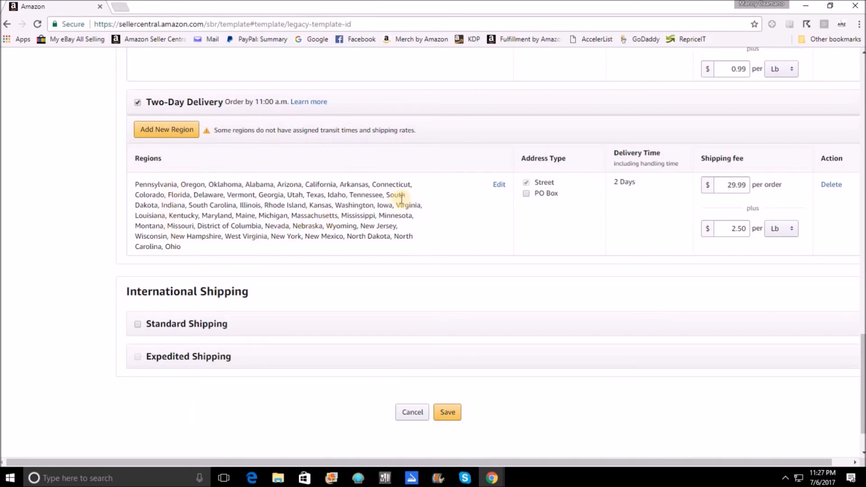
pyautogui.moveTo(585, 224)
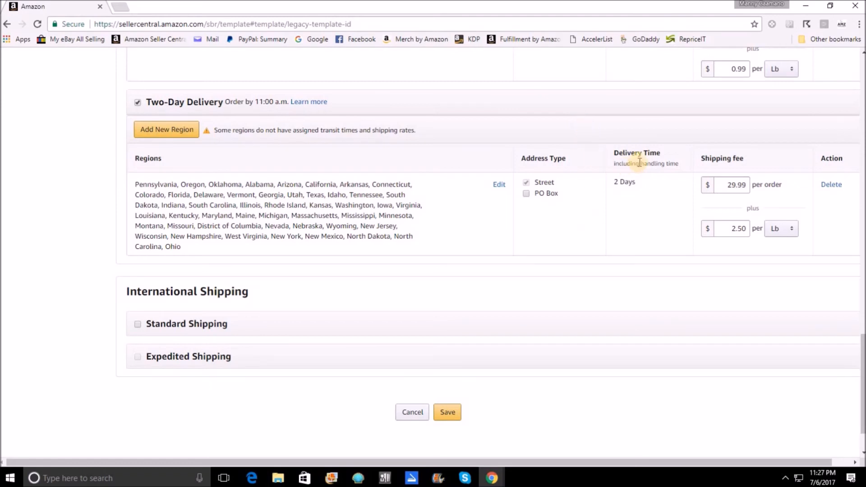
pyautogui.moveTo(619, 197)
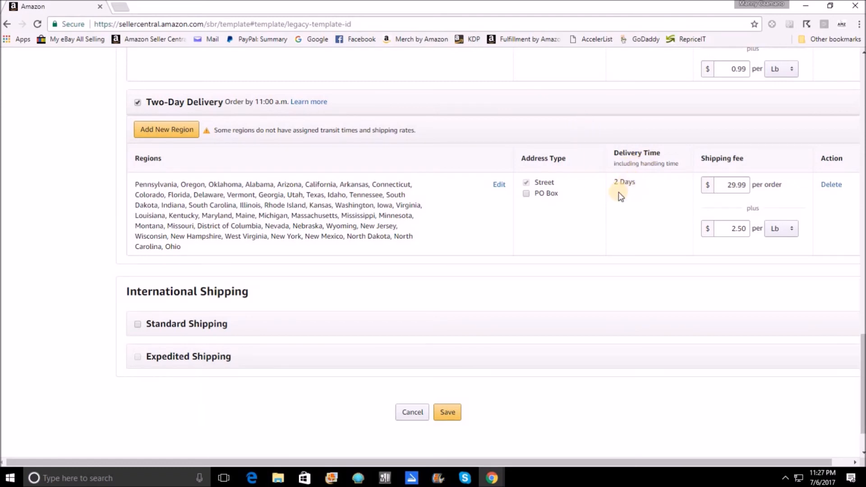
pyautogui.moveTo(634, 186)
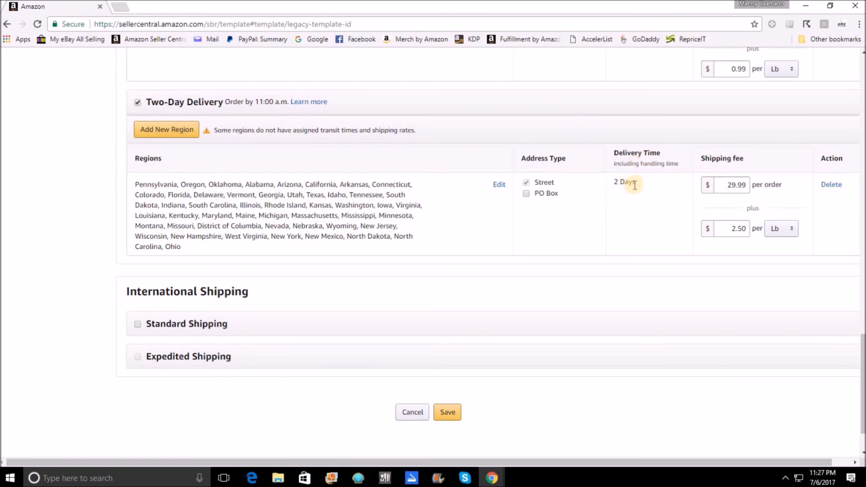
pyautogui.moveTo(287, 159)
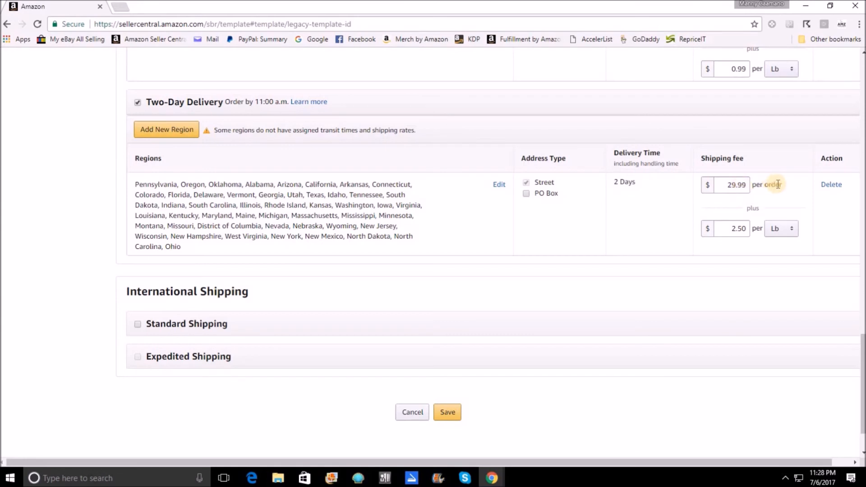
pyautogui.moveTo(730, 253)
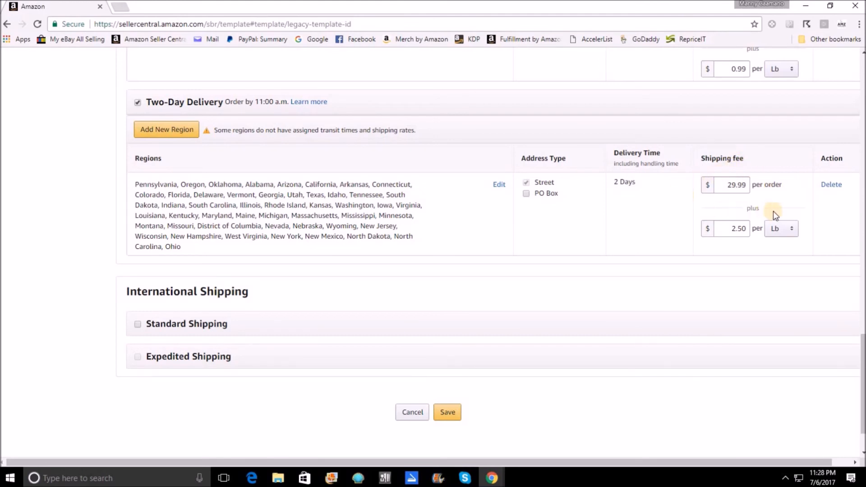
pyautogui.moveTo(617, 324)
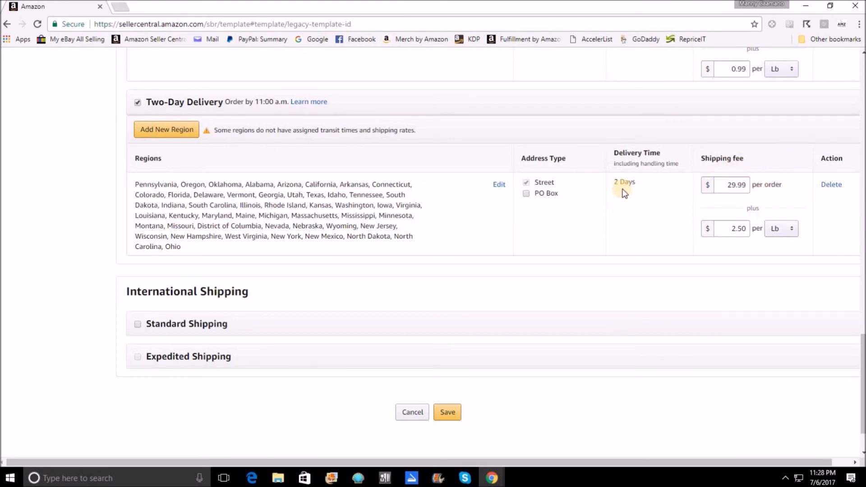
pyautogui.moveTo(742, 198)
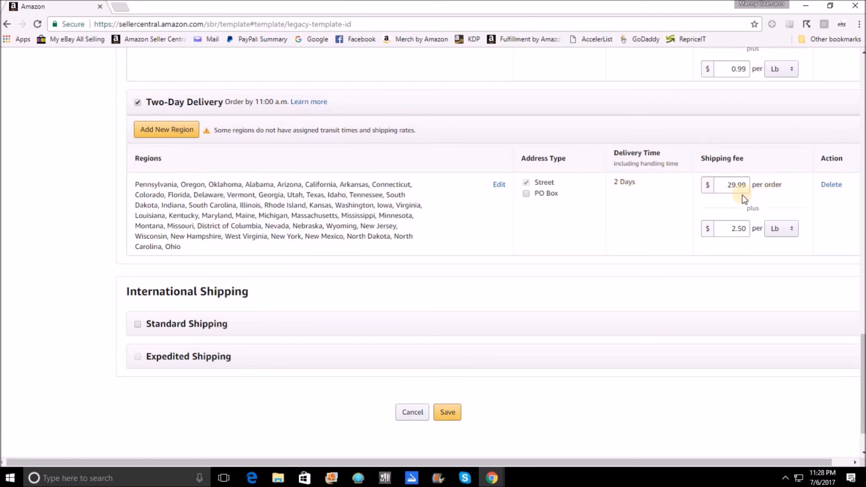
pyautogui.moveTo(640, 161)
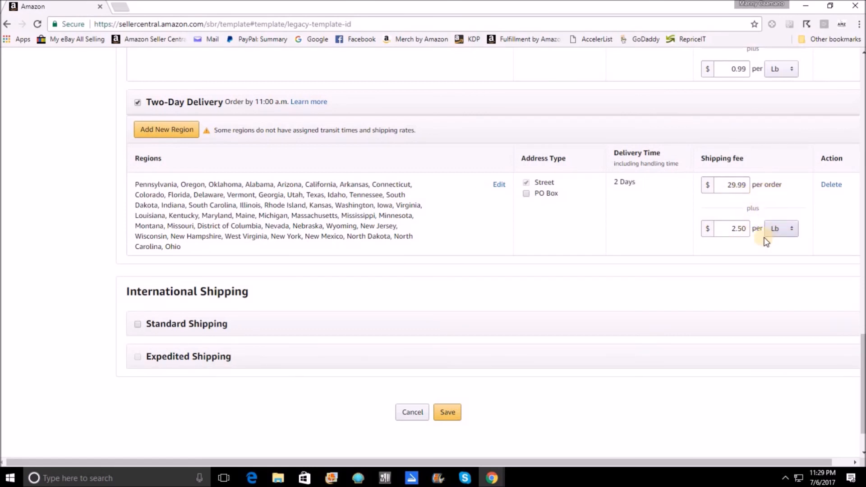
pyautogui.moveTo(681, 225)
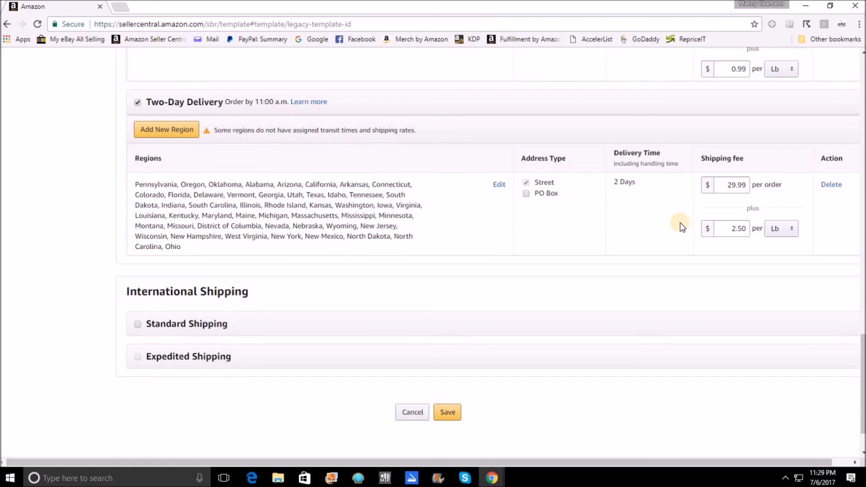
pyautogui.moveTo(742, 250)
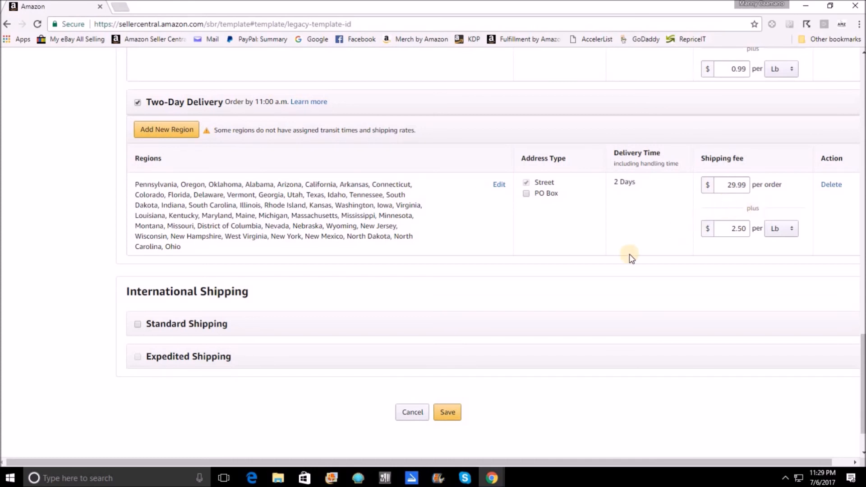
pyautogui.moveTo(471, 202)
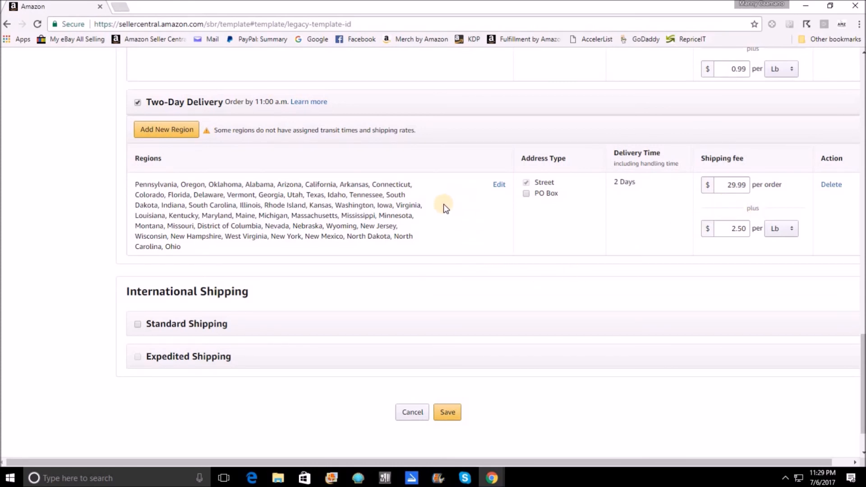
pyautogui.moveTo(427, 181)
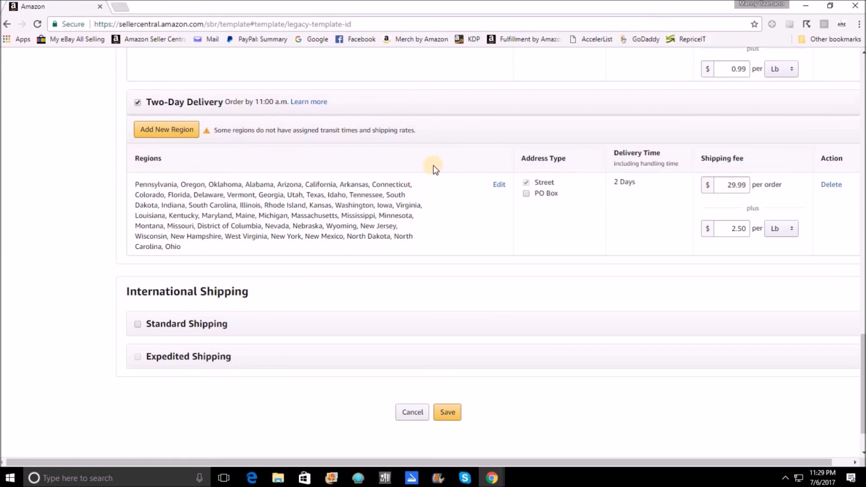
pyautogui.moveTo(421, 159)
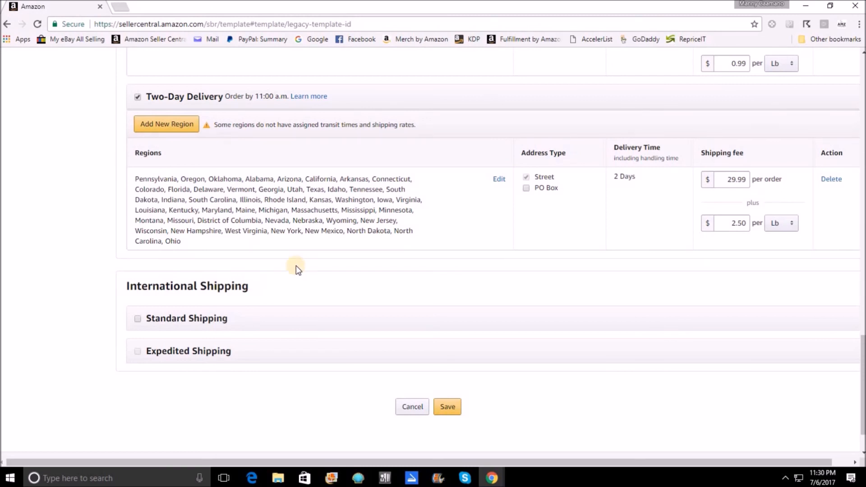
pyautogui.moveTo(474, 409)
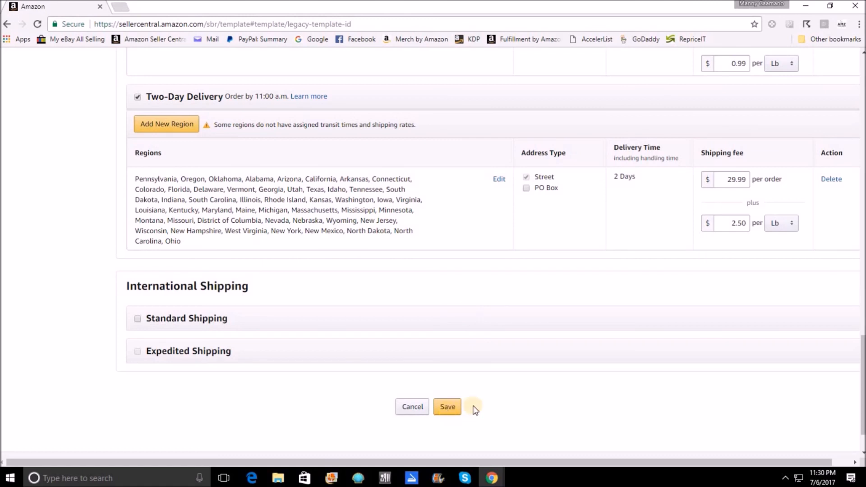
pyautogui.moveTo(601, 393)
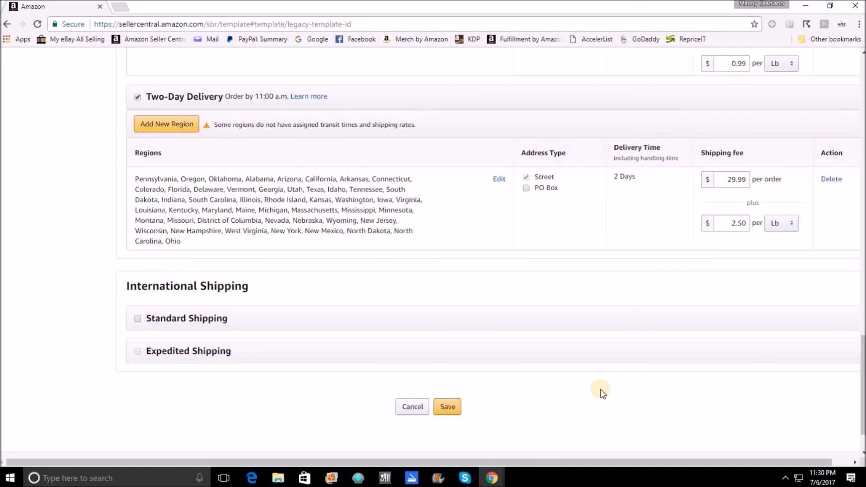
pyautogui.moveTo(601, 392)
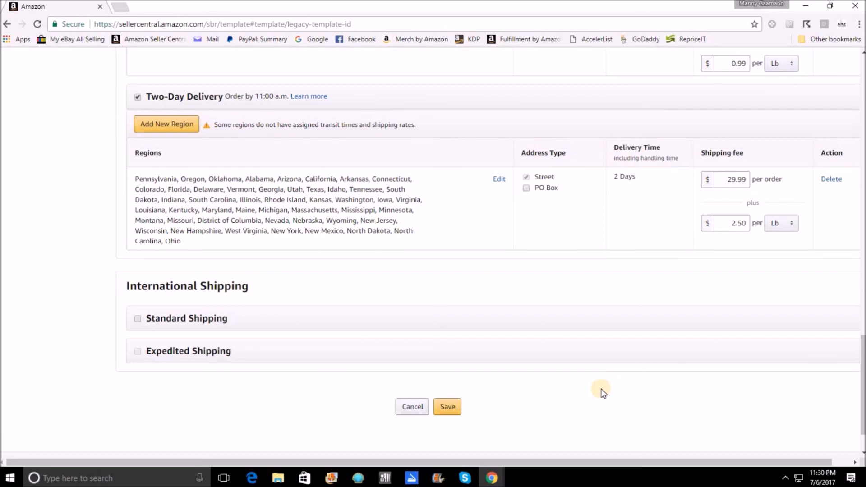